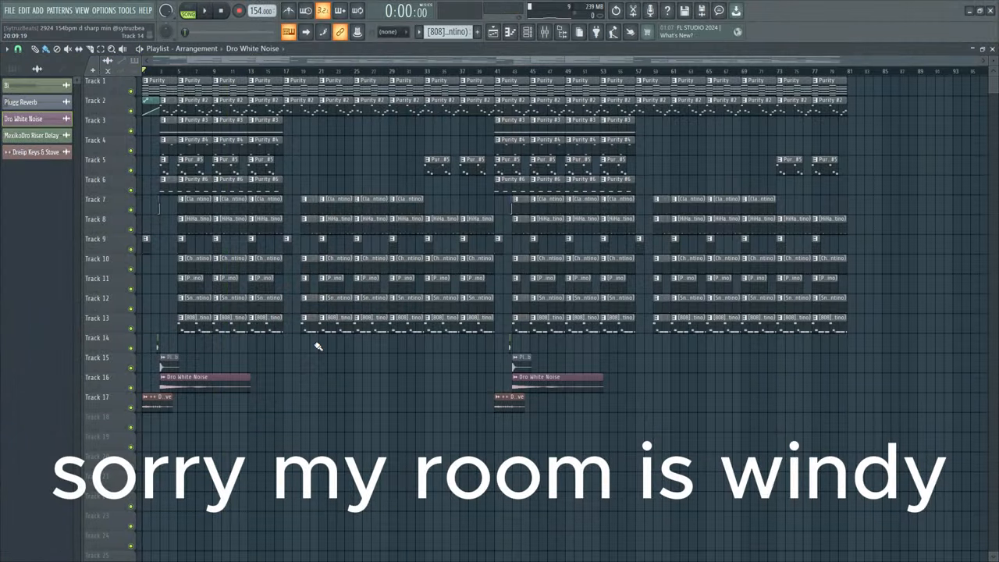
{"action": "mouse_move", "coordinate": [218, 225]}
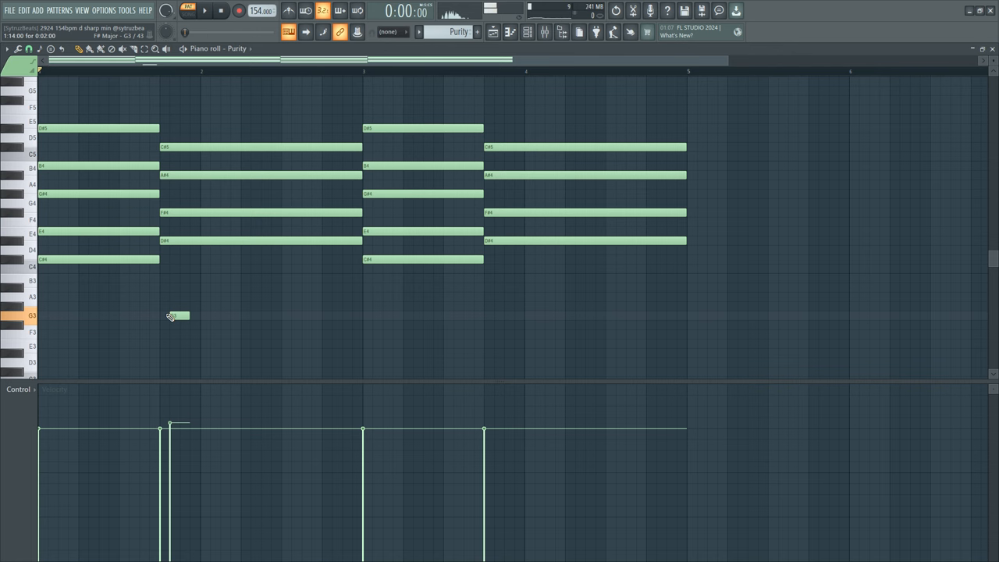
Show the Purity pattern's chord notes in the piano roll, detouring through the Playlist.
{"action": "left_click", "coordinate": [205, 9]}
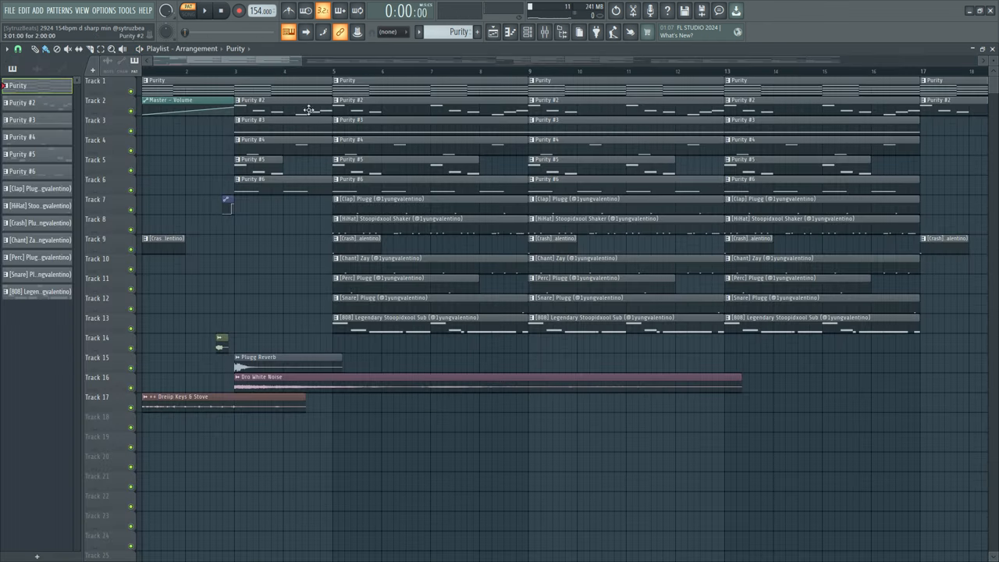
{"action": "left_click", "coordinate": [205, 9]}
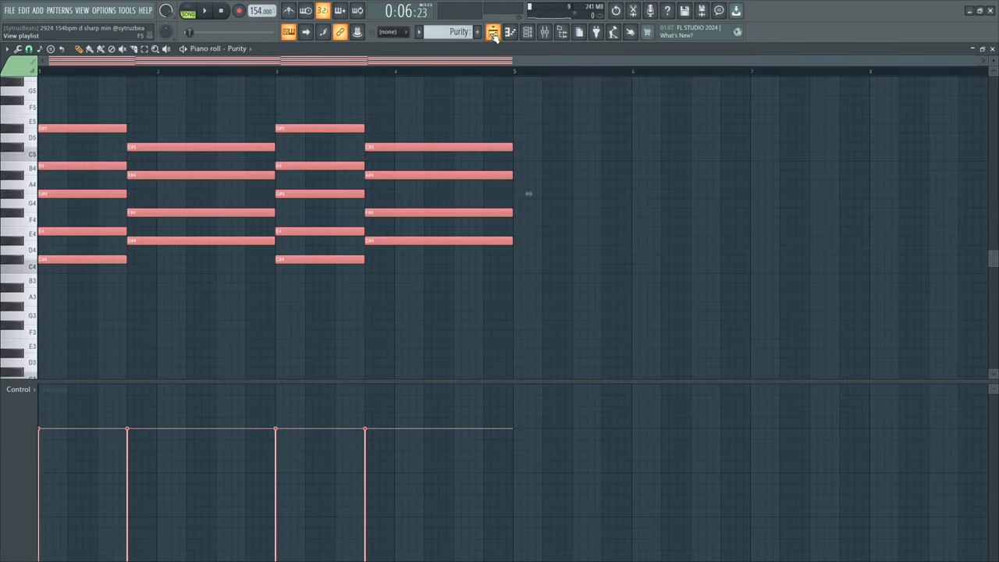
{"action": "left_click", "coordinate": [494, 31]}
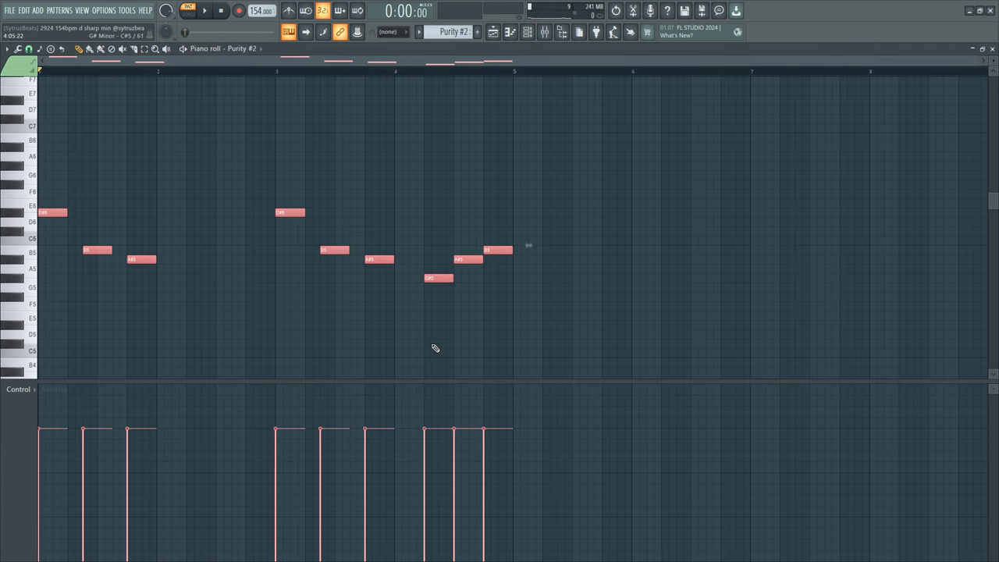
{"action": "mouse_move", "coordinate": [463, 334]}
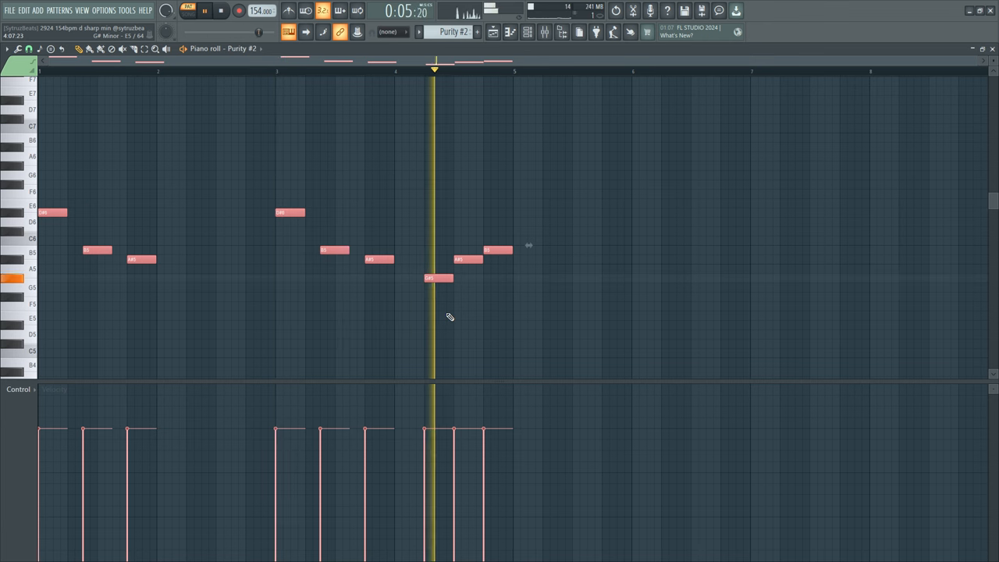
Stop the Purity #2 preview and select all its melody notes (Ctrl+A).
{"action": "left_click", "coordinate": [222, 10]}
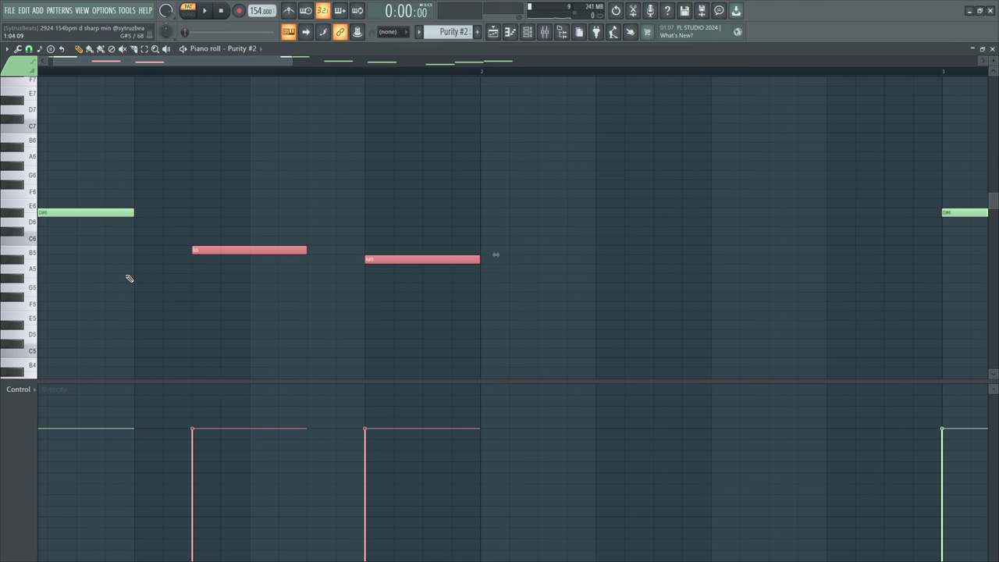
{"action": "key", "text": "ctrl+a"}
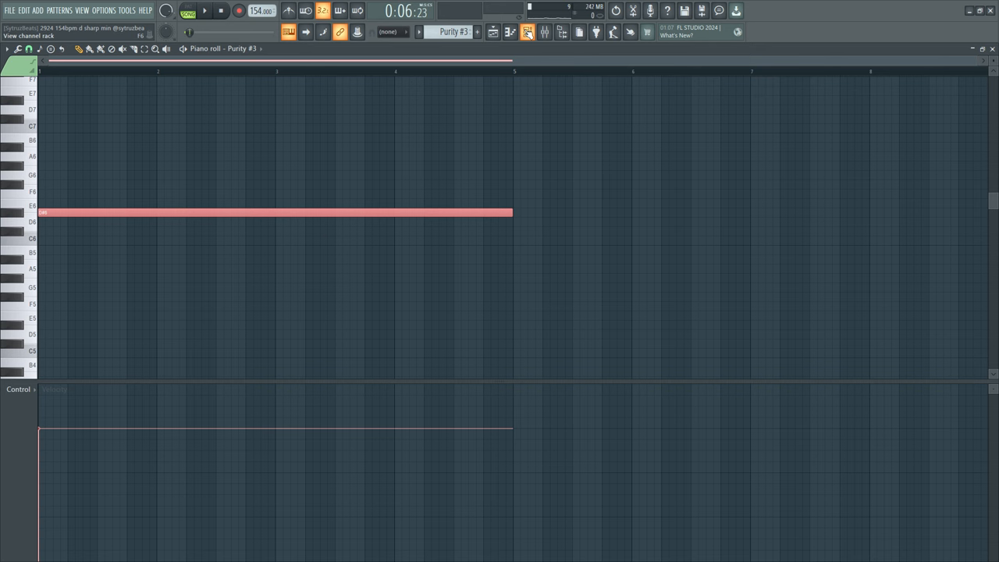
Switch the piano roll to the sparse Purity #4 pattern and scroll down its notes.
{"action": "left_click", "coordinate": [205, 10]}
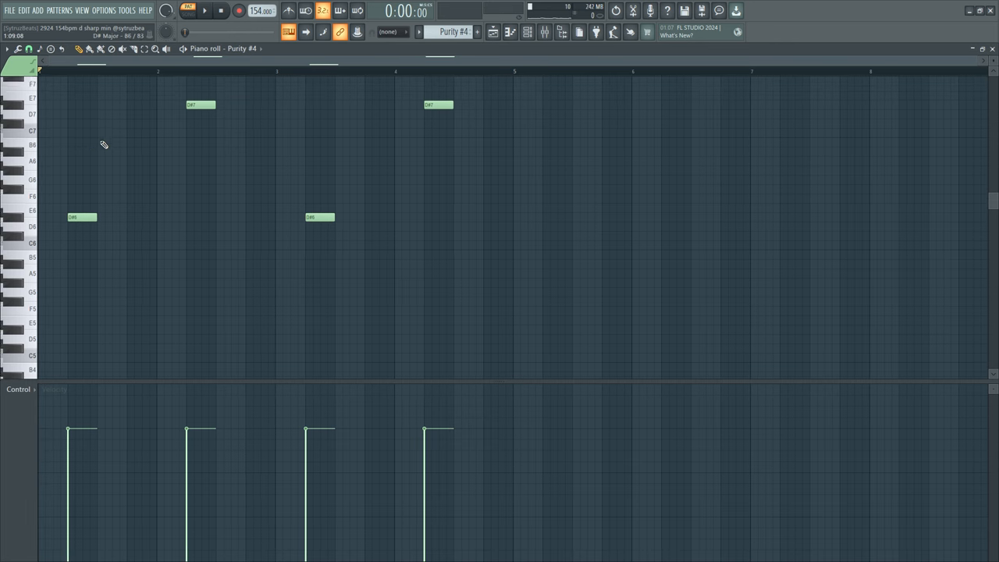
{"action": "scroll", "scroll_direction": "down", "scroll_amount": 3}
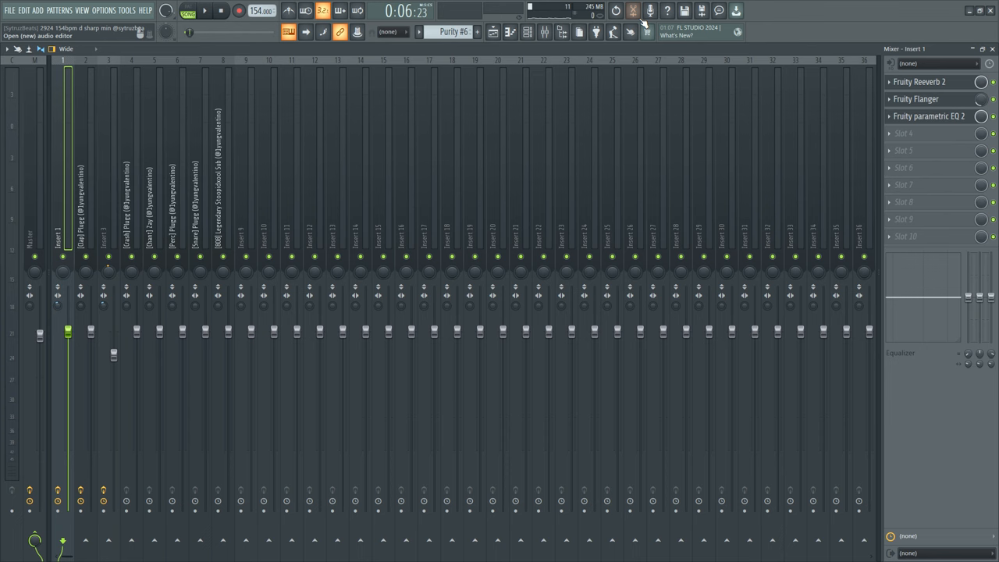
View Insert 1's Reeverb, Flanger and EQ slots in the mixer, then return to the Playlist.
{"action": "left_click", "coordinate": [928, 115]}
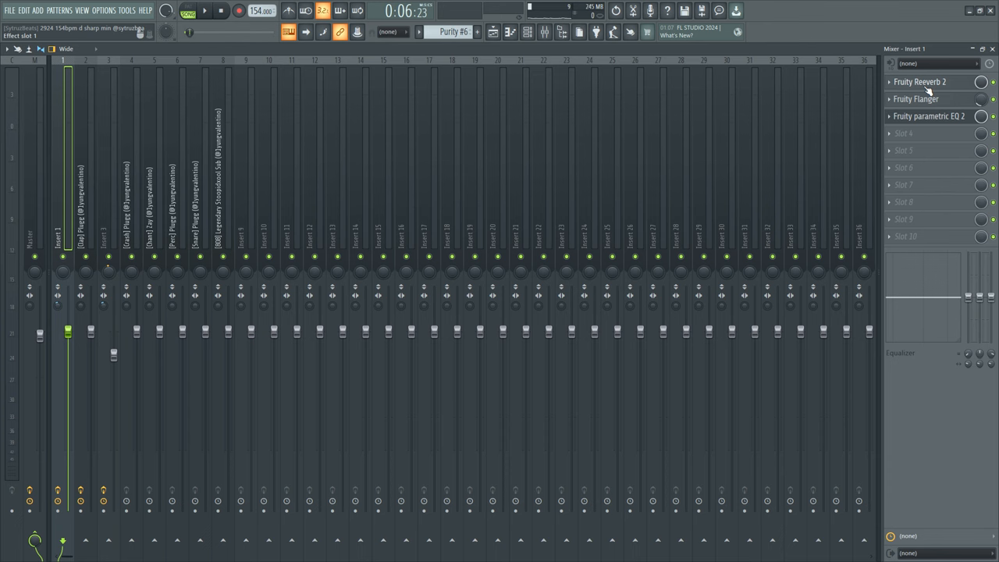
{"action": "left_click", "coordinate": [528, 32]}
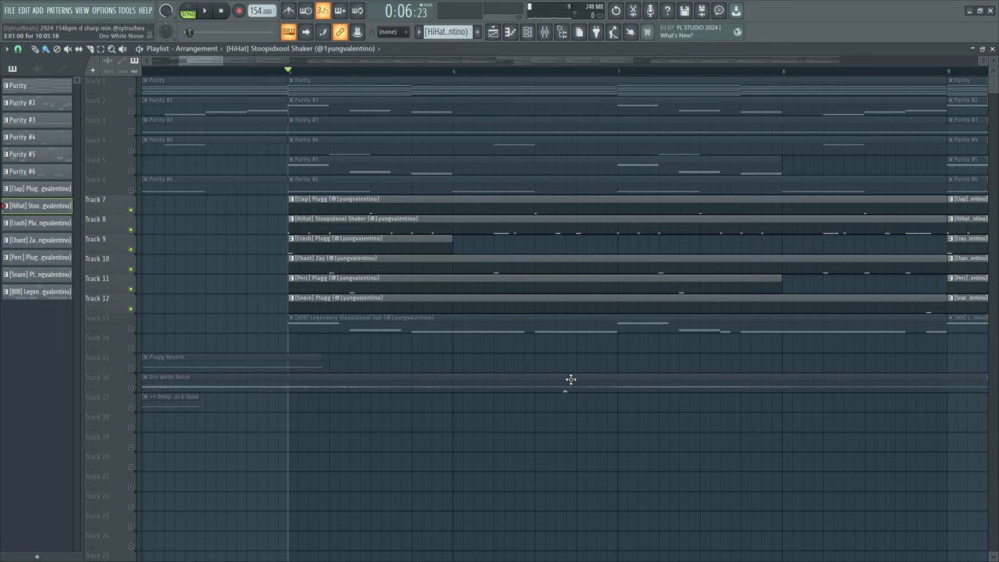
Show the HiHat Stoopidwool Shaker pattern's notes, then drag in the Playlist arrangement.
{"action": "left_click", "coordinate": [204, 9]}
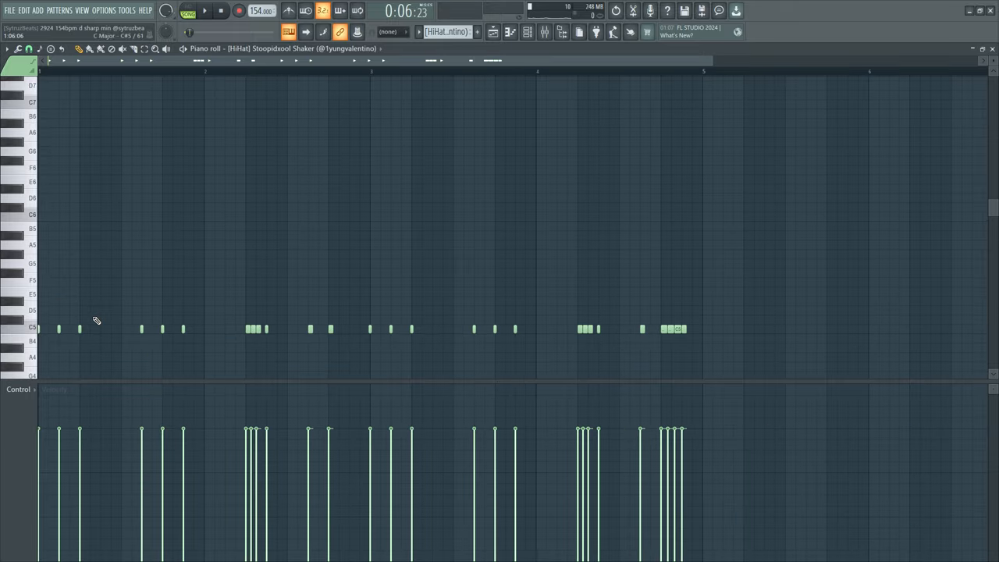
{"action": "left_click_drag", "start_coordinate": [200, 310], "coordinate": [244, 343]}
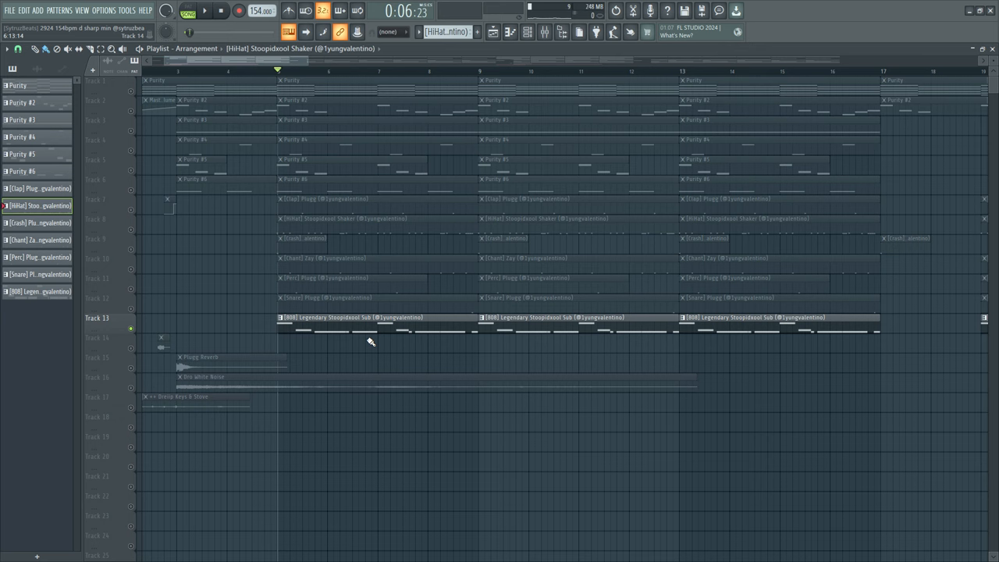
{"action": "mouse_move", "coordinate": [149, 335]}
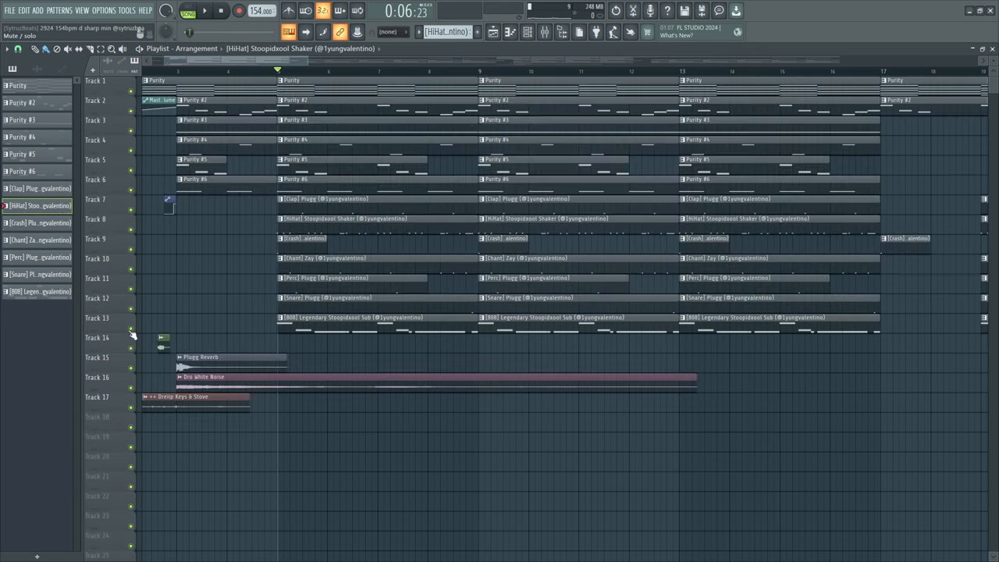
Inspect the master insert's Fruity parametric EQ in the mixer.
{"action": "left_click", "coordinate": [527, 31]}
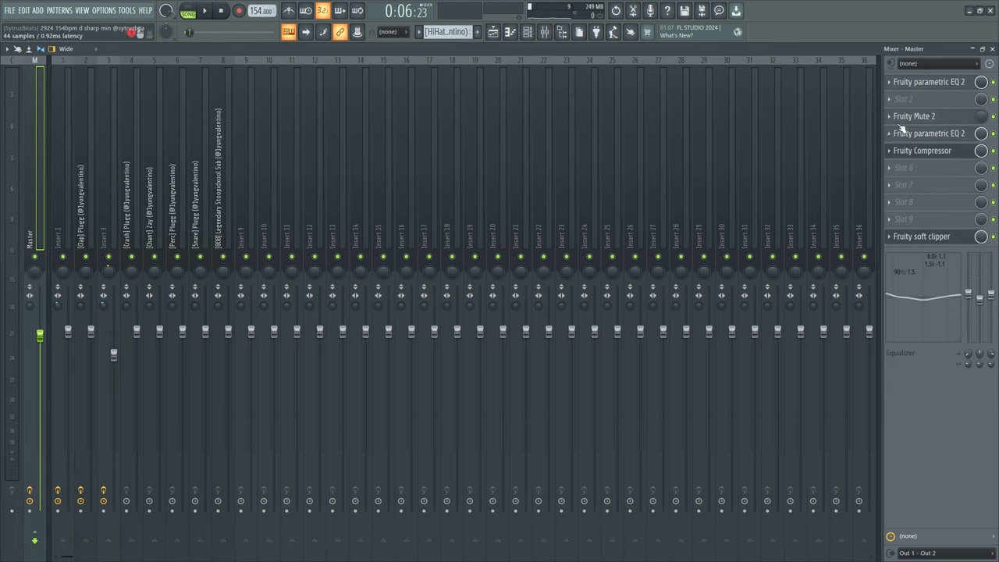
{"action": "left_click", "coordinate": [921, 149]}
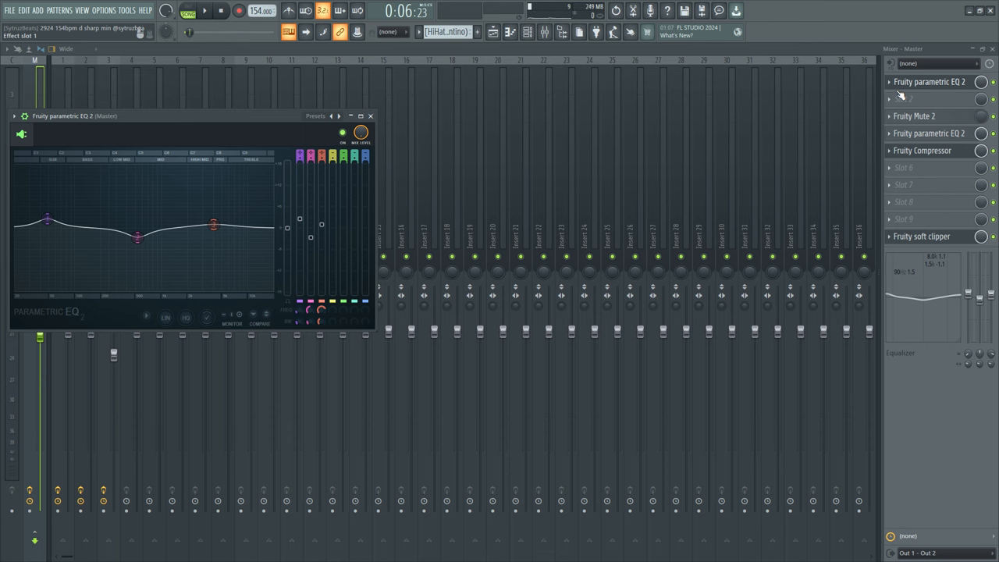
{"action": "left_click", "coordinate": [915, 116]}
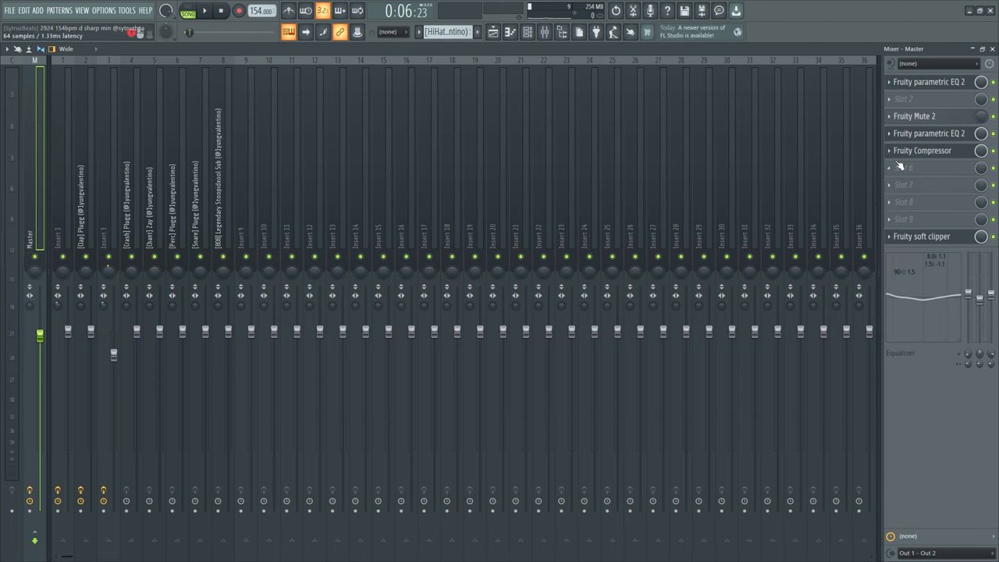
Load a second Fruity Mute 2 into the empty master slot via a 'fru' plugin search.
{"action": "right_click", "coordinate": [902, 167]}
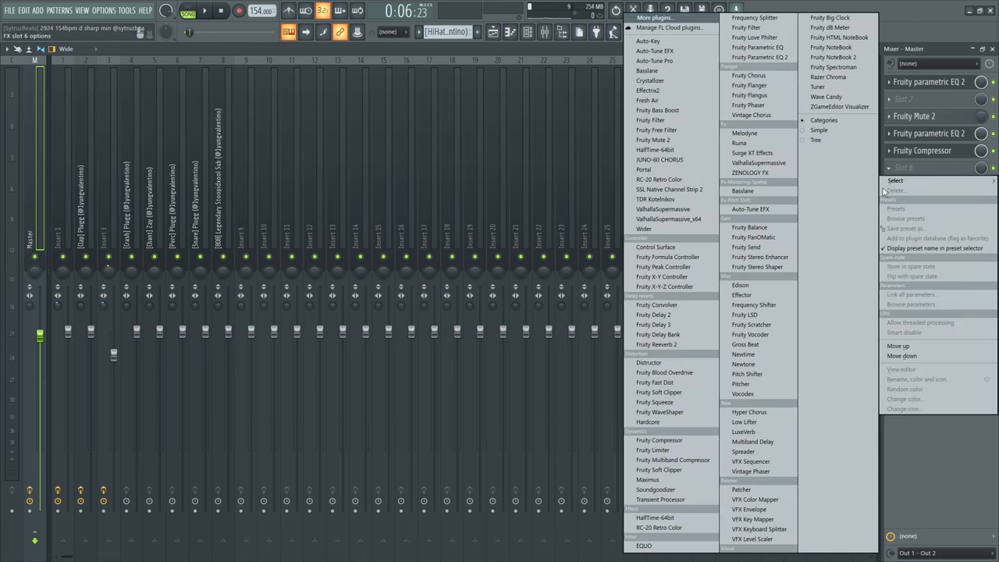
{"action": "left_click", "coordinate": [896, 181]}
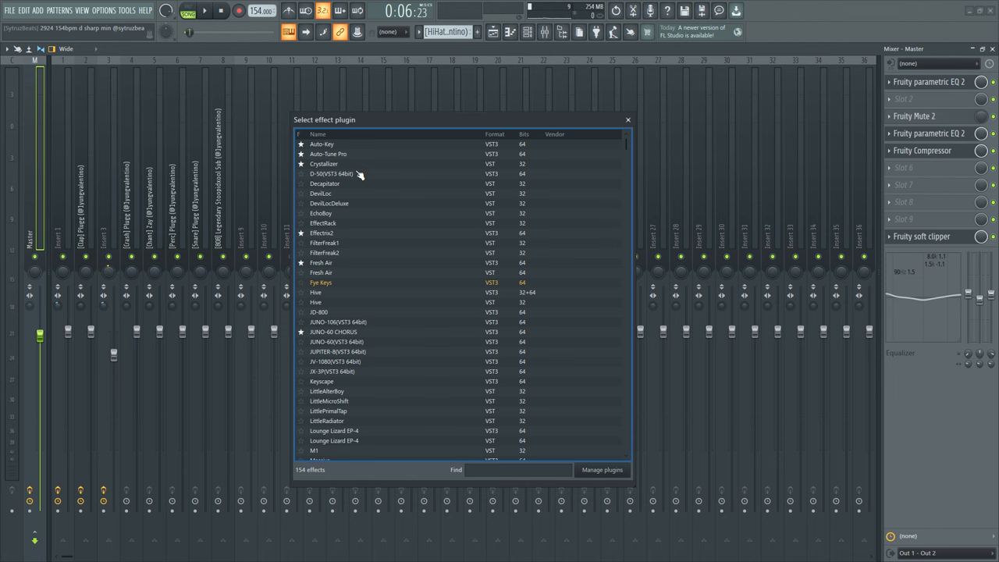
{"action": "type", "text": "fruity mute"}
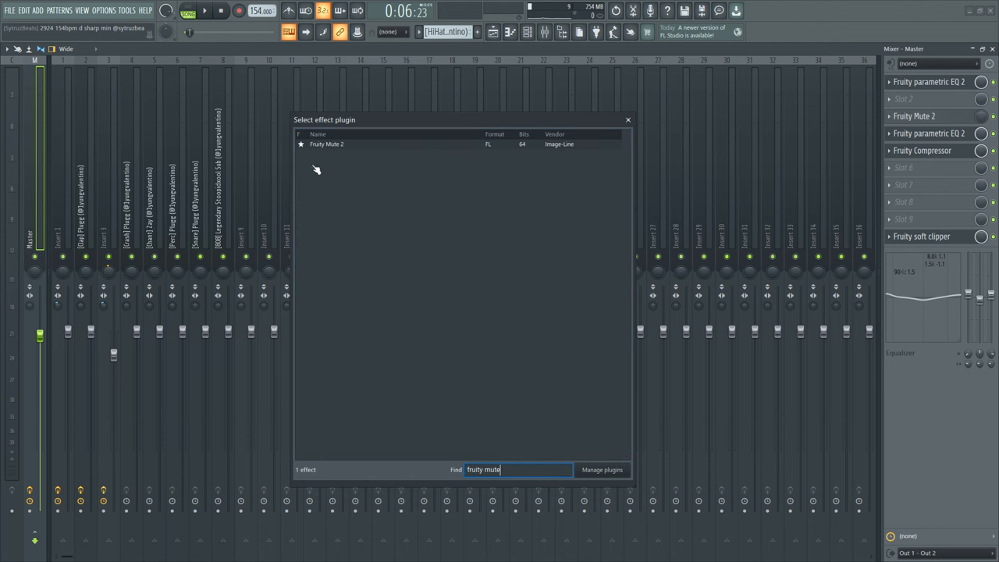
{"action": "mouse_move", "coordinate": [887, 154]}
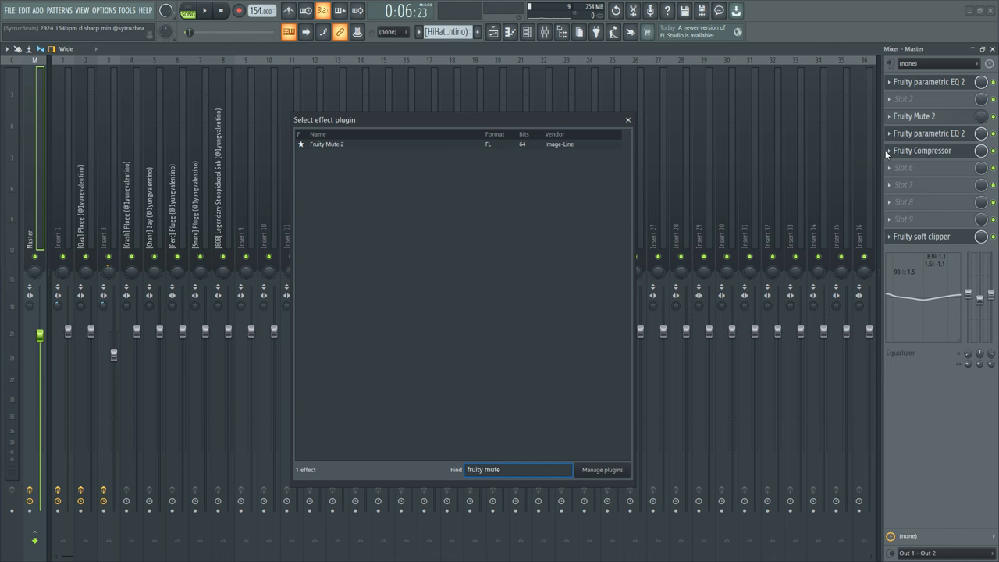
{"action": "double_click", "coordinate": [327, 143]}
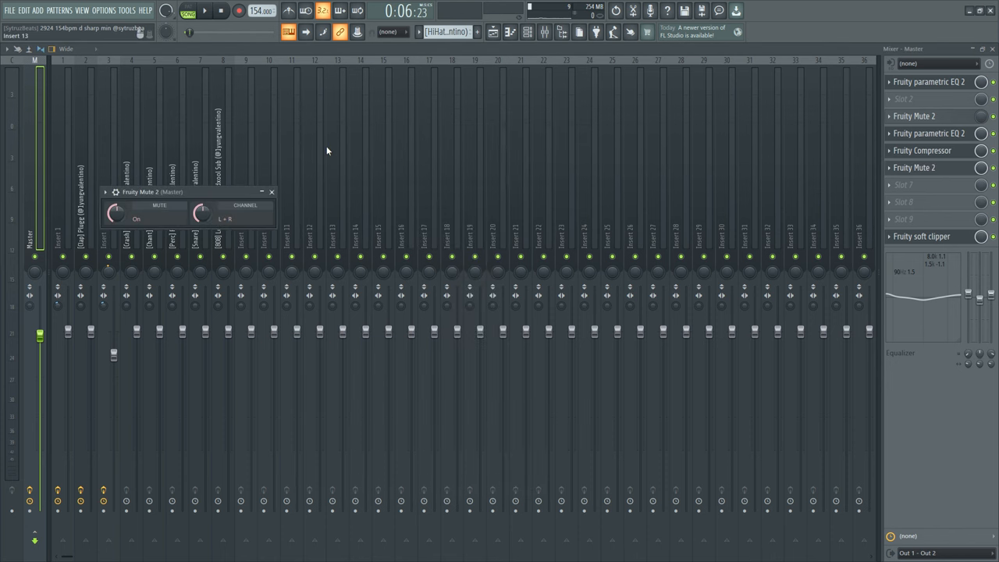
Delete the extra Fruity Mute 2, leaving an empty slot after Fruity Compressor.
{"action": "right_click", "coordinate": [913, 167]}
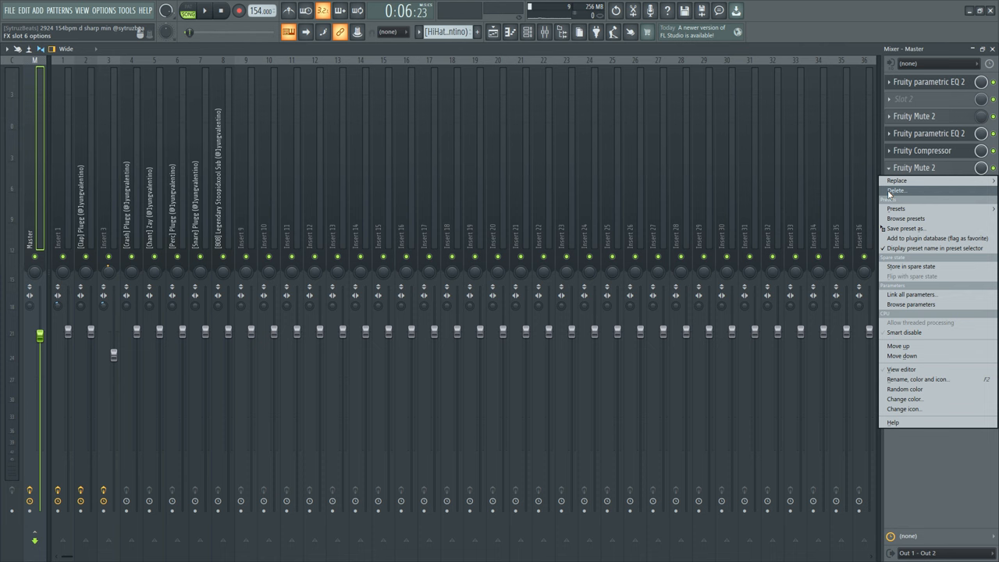
{"action": "left_click", "coordinate": [896, 190]}
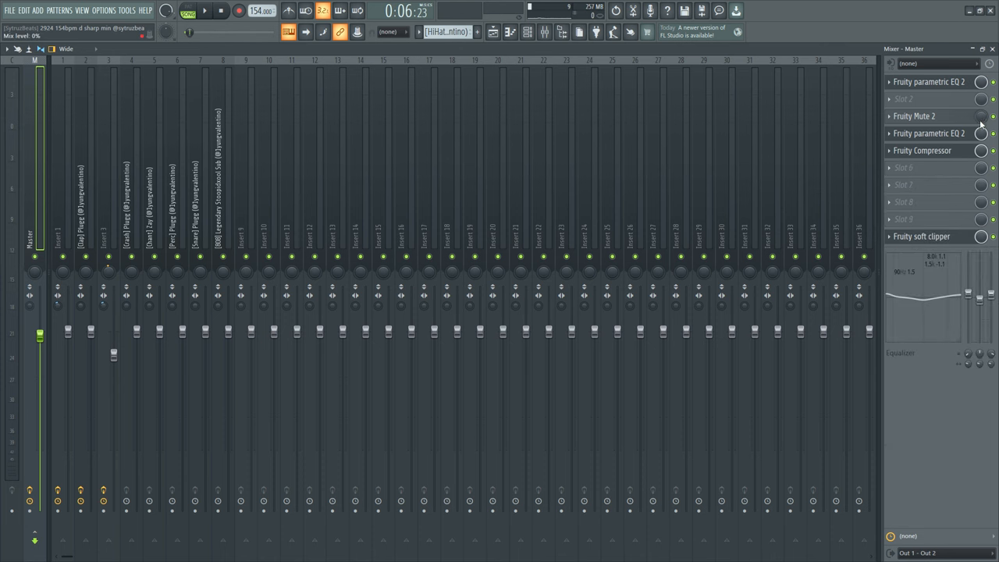
{"action": "right_click", "coordinate": [982, 116]}
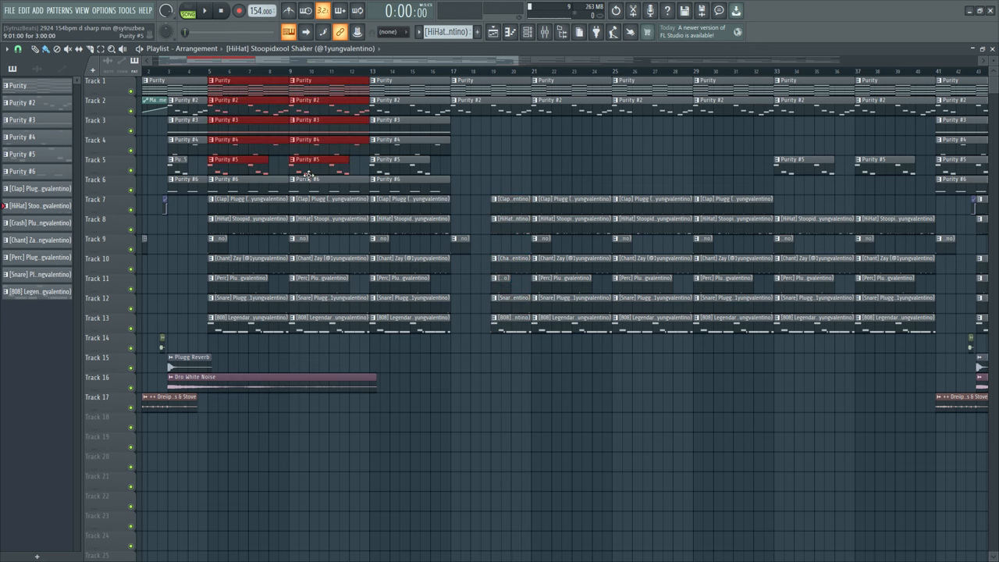
Zoom out the Playlist and box-select the early Purity melody clips.
{"action": "left_click_drag", "start_coordinate": [320, 79], "coordinate": [412, 184]}
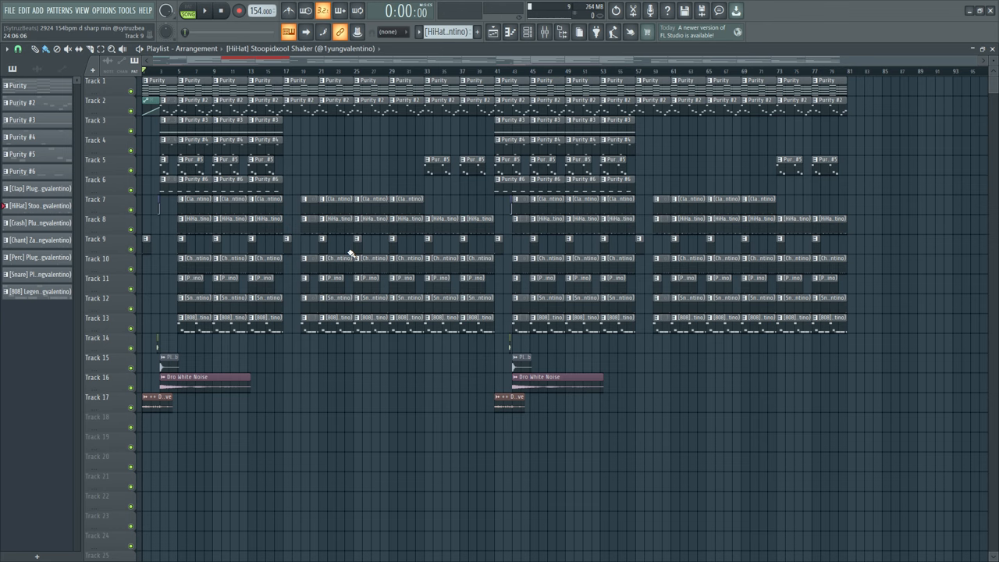
{"action": "left_click_drag", "start_coordinate": [222, 118], "coordinate": [273, 187]}
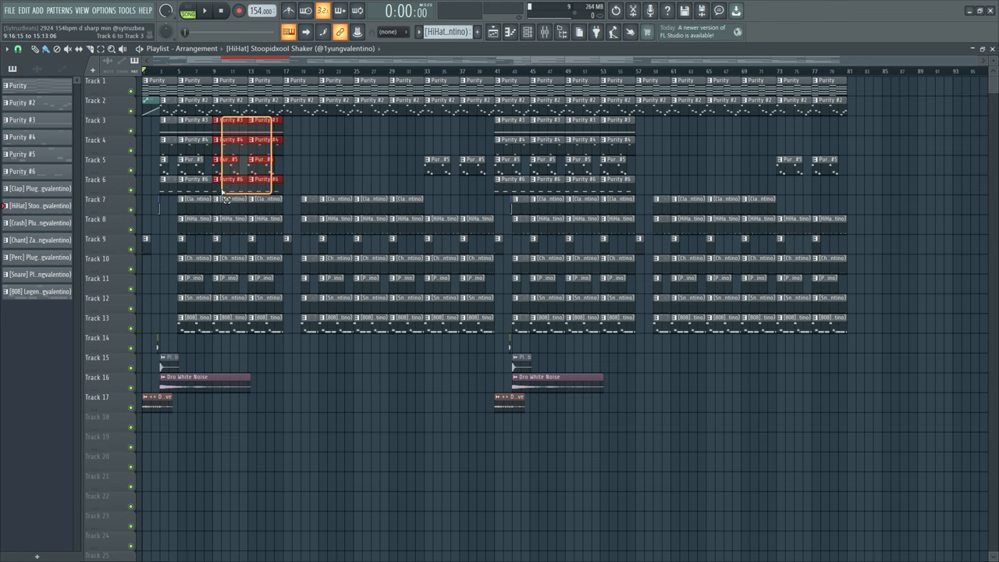